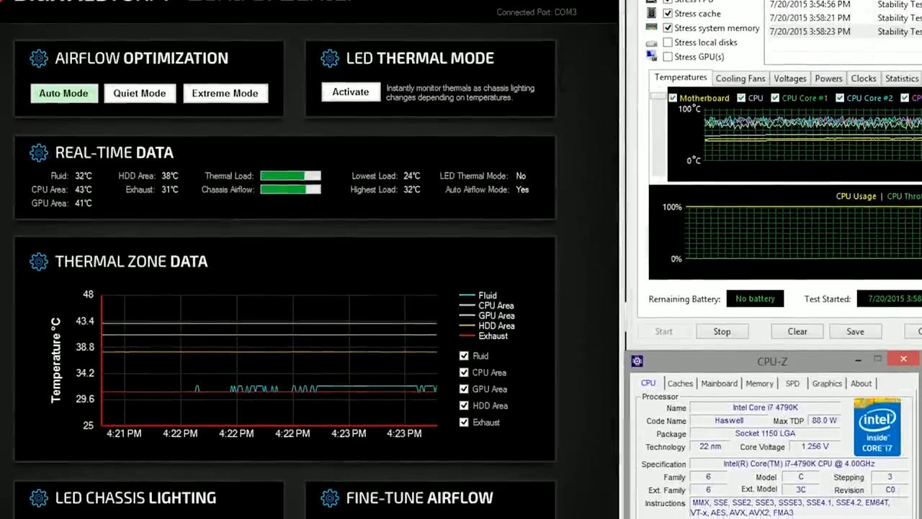
{"action": "scroll", "scroll_direction": "down", "scroll_amount": 3}
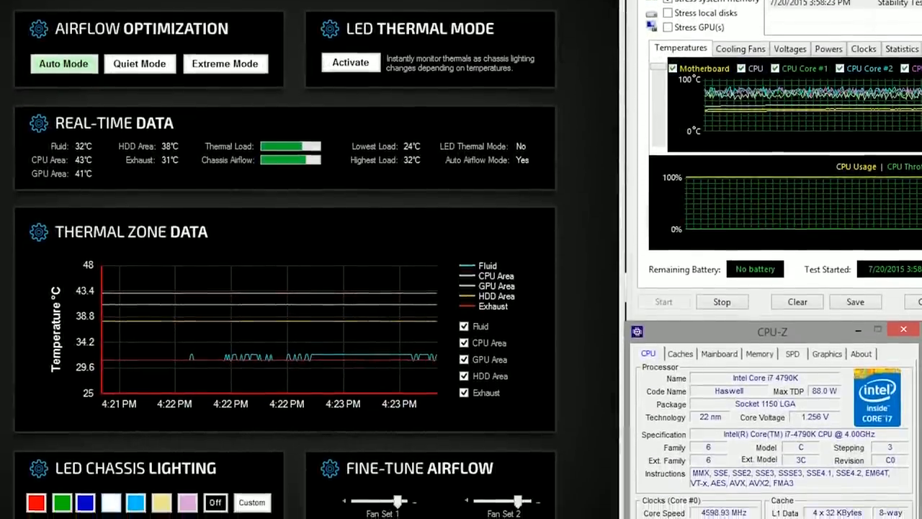
{"action": "scroll", "scroll_direction": "down", "scroll_amount": 3}
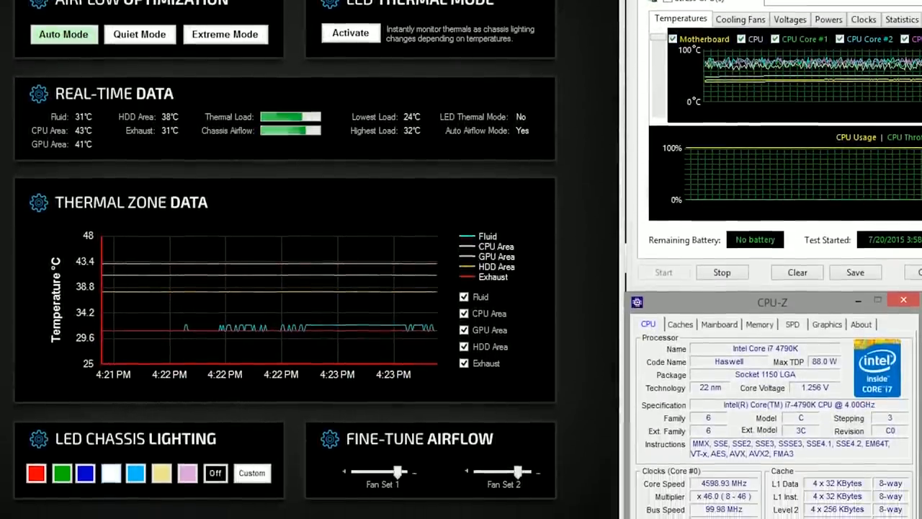
{"action": "scroll", "scroll_direction": "down", "scroll_amount": 3}
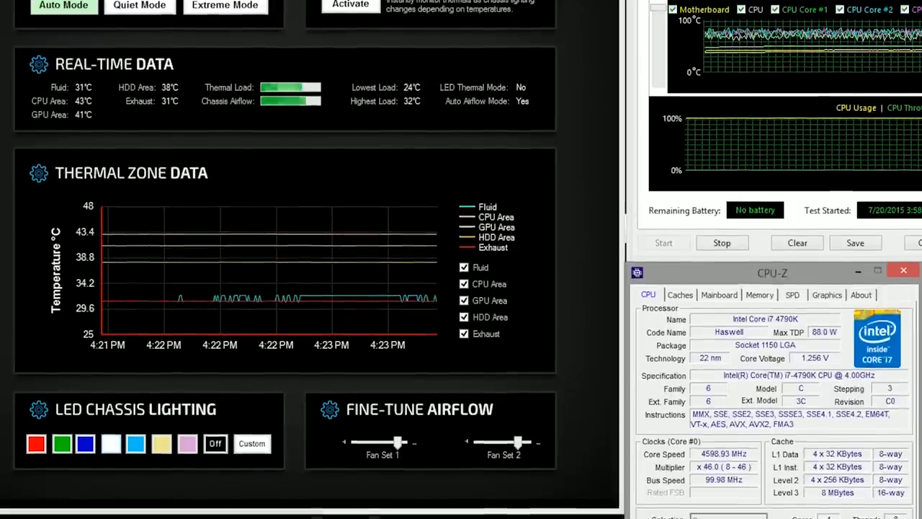
{"action": "scroll", "scroll_direction": "down", "scroll_amount": 3}
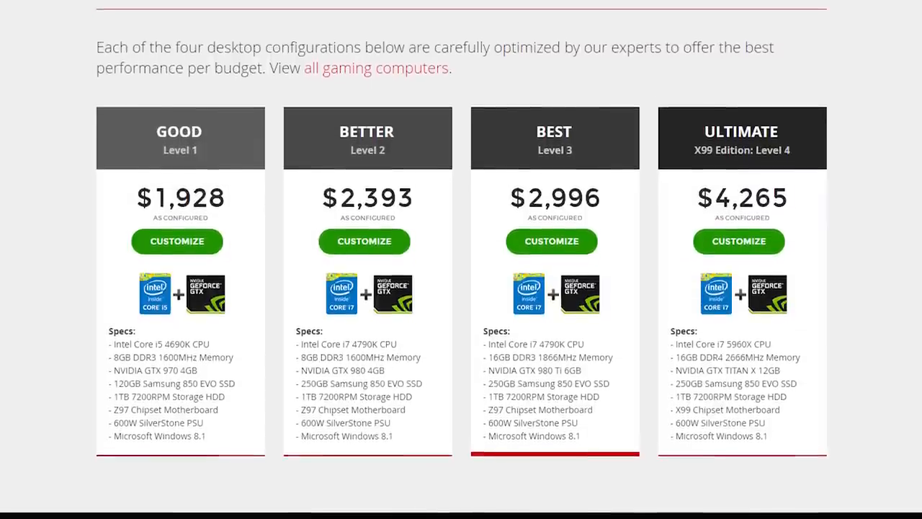
{"action": "scroll", "scroll_direction": "down", "scroll_amount": 3}
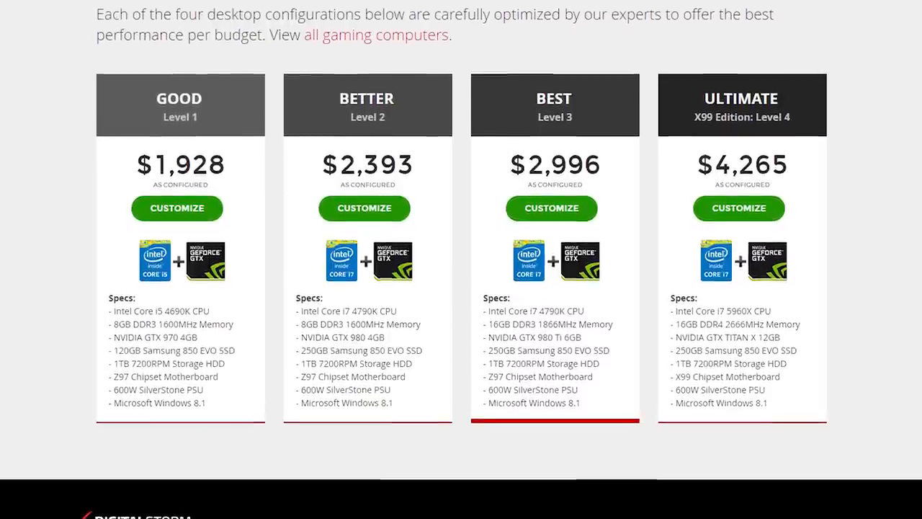
{"action": "scroll", "scroll_direction": "down", "scroll_amount": 3}
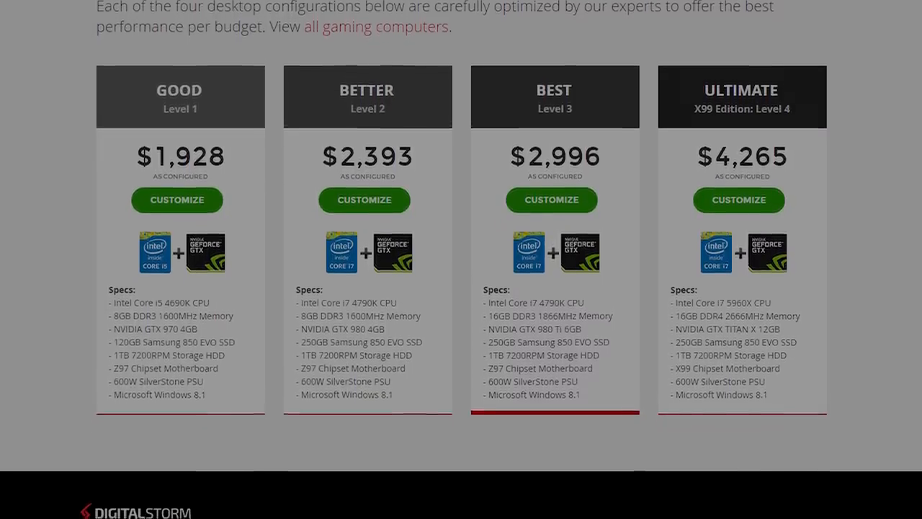